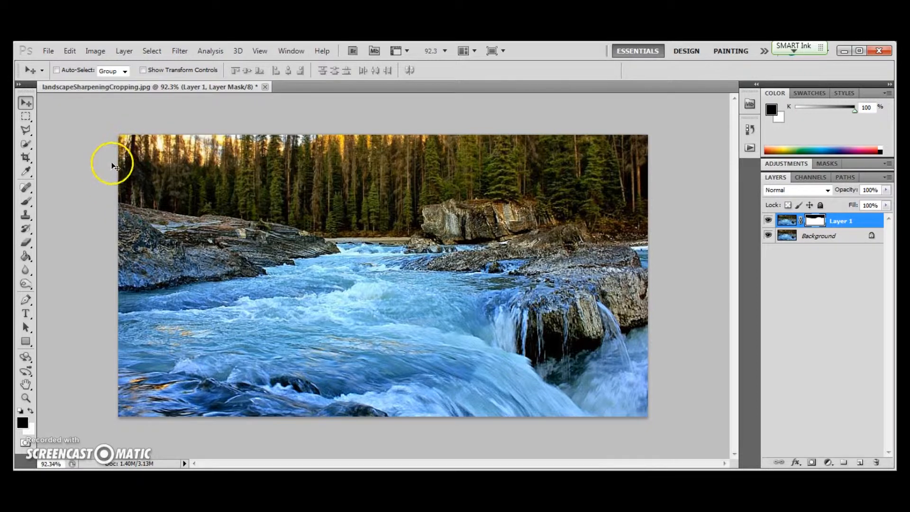
mouse_move(376, 364)
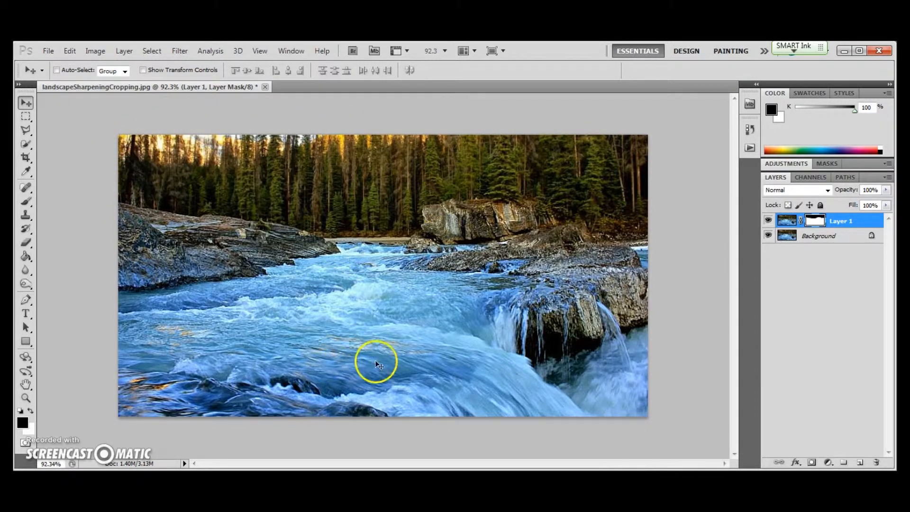
mouse_move(406, 308)
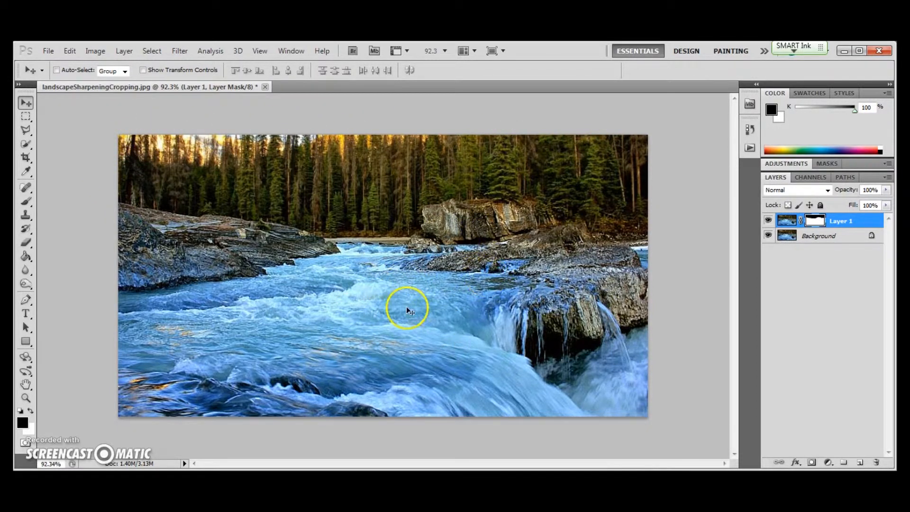
mouse_move(615, 315)
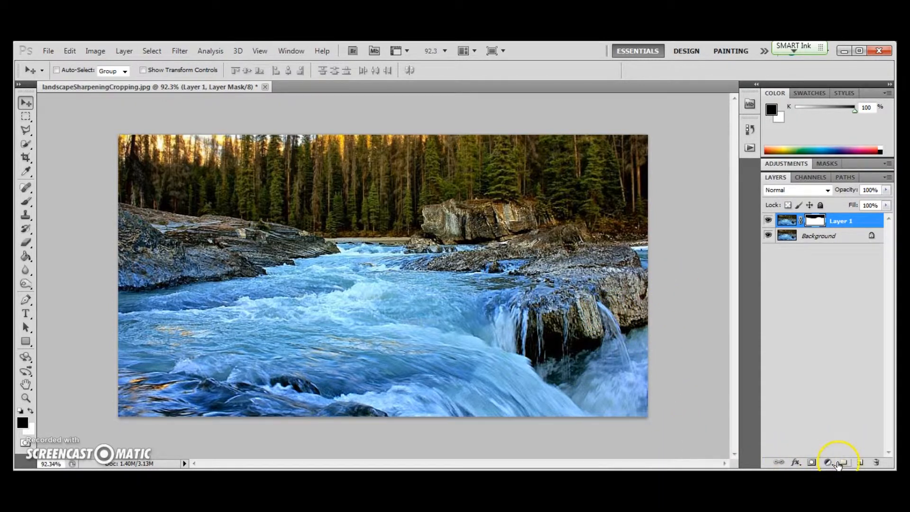
Add an empty layer, restore black/white default colours, and open the Gradient Tool's gradient presets
click(861, 462)
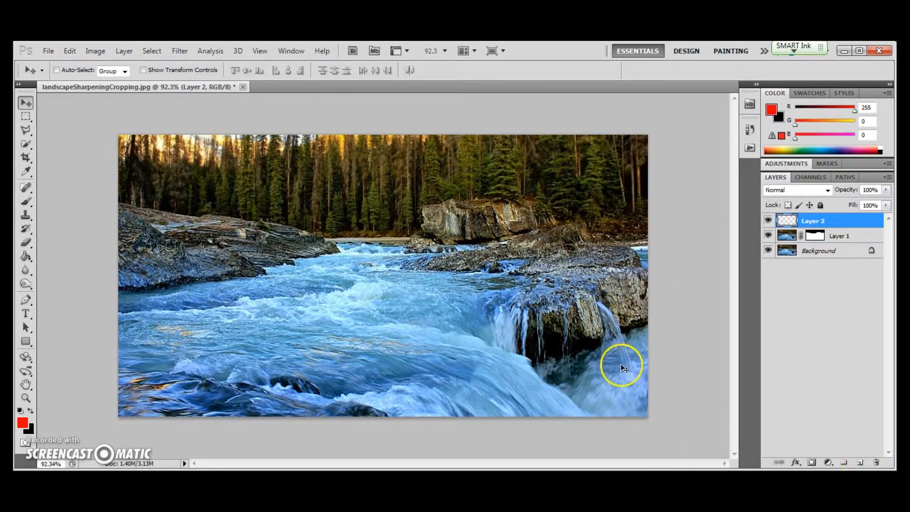
mouse_move(116, 382)
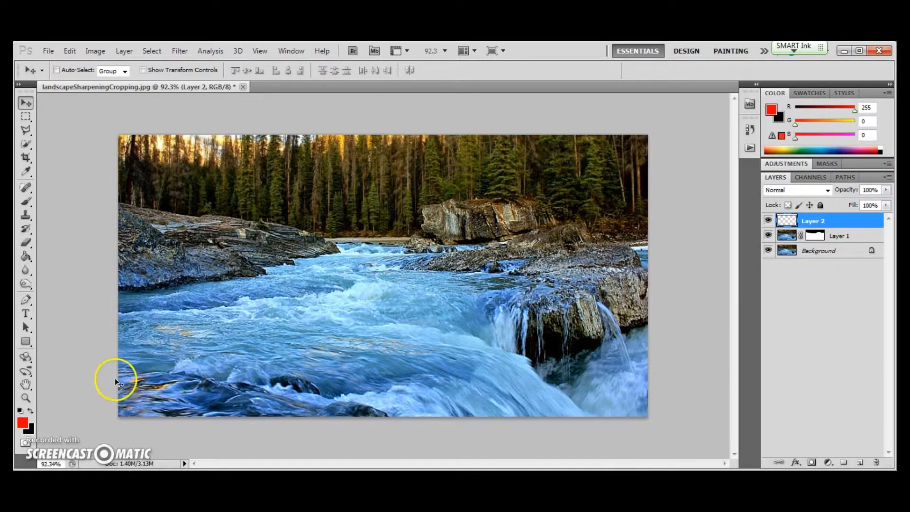
click(22, 422)
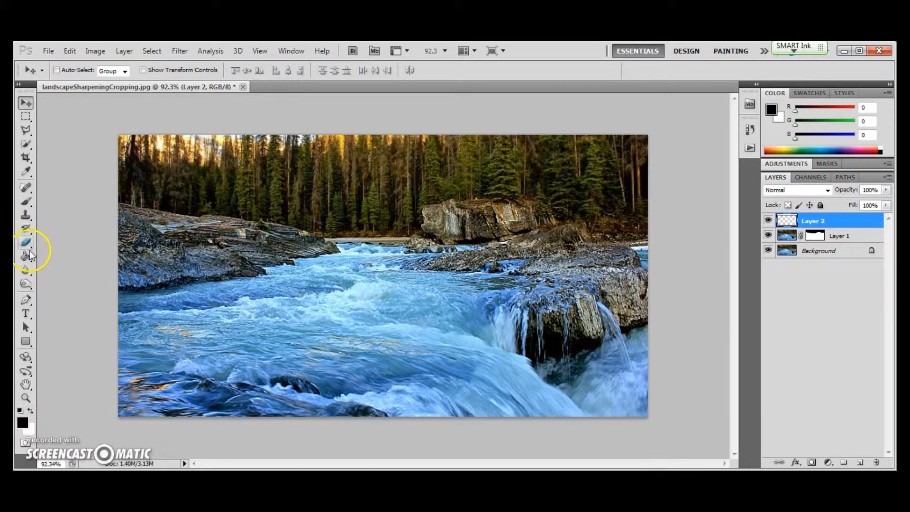
click(26, 256)
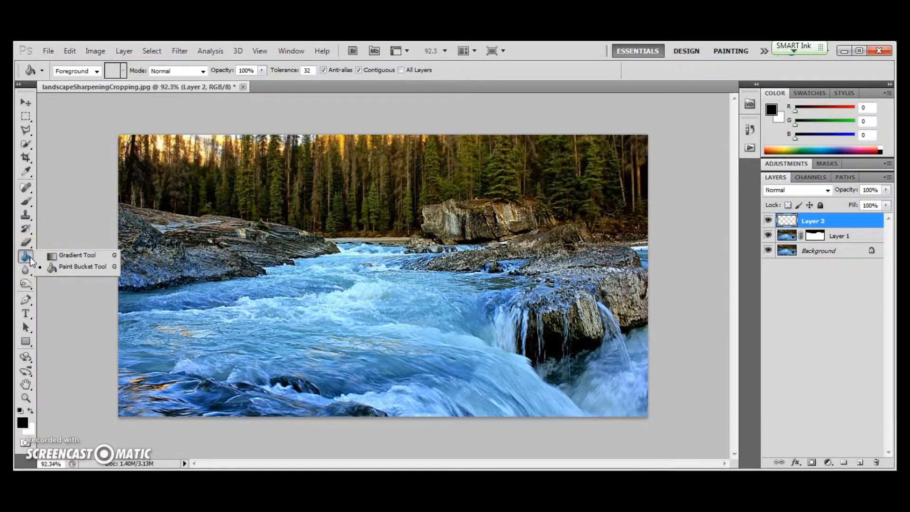
mouse_move(76, 255)
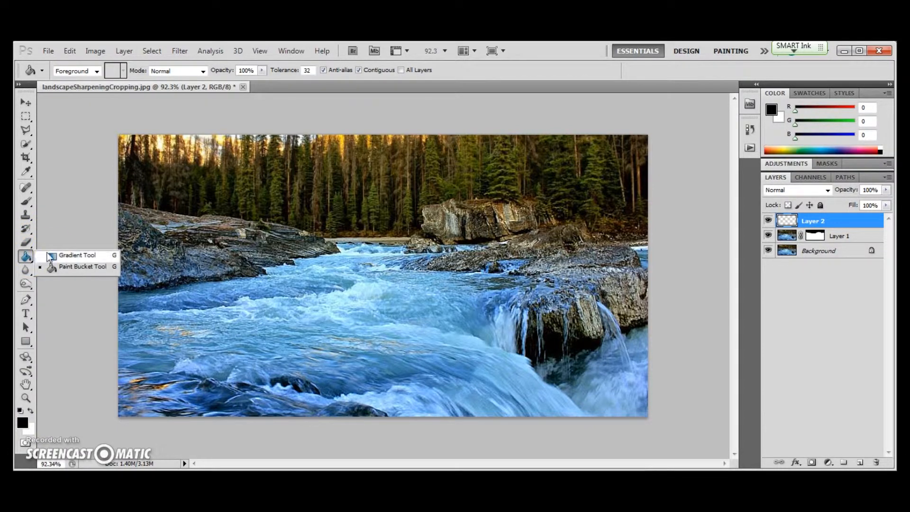
click(76, 255)
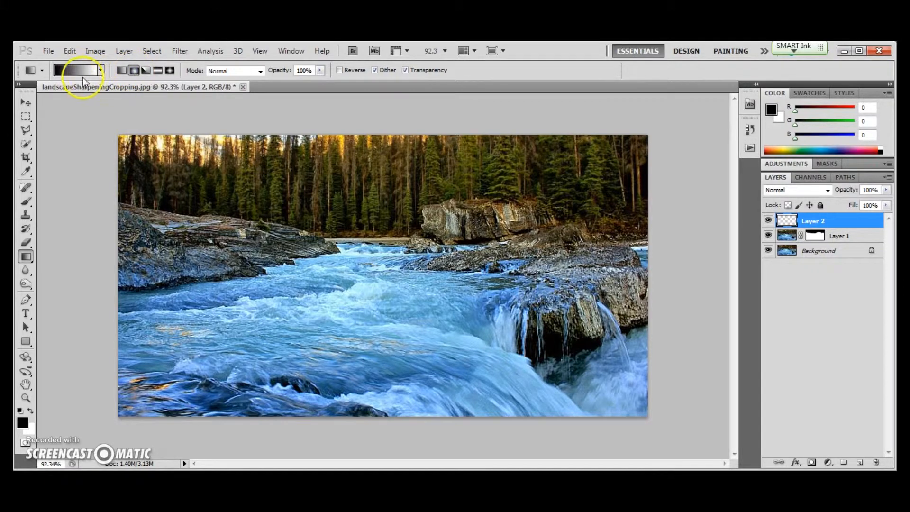
click(74, 70)
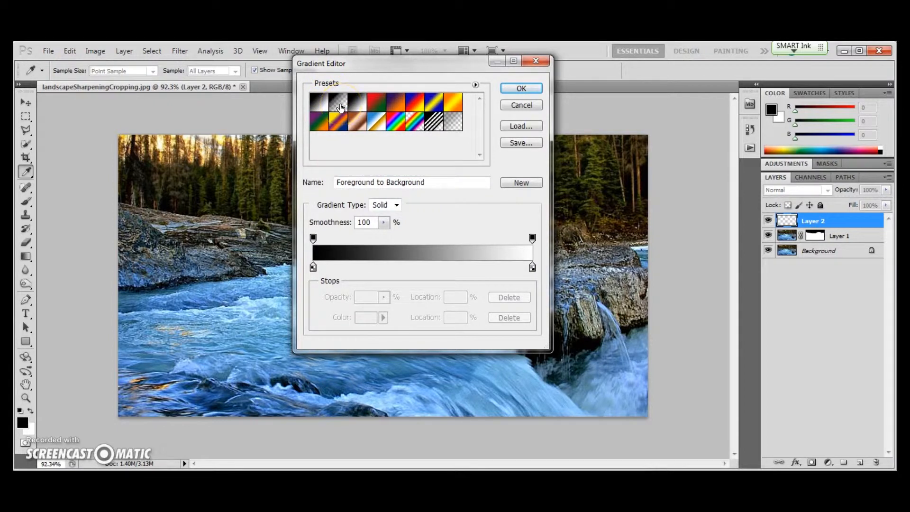
Choose and confirm the black-to-transparent gradient preset in the Gradient Editor
click(338, 105)
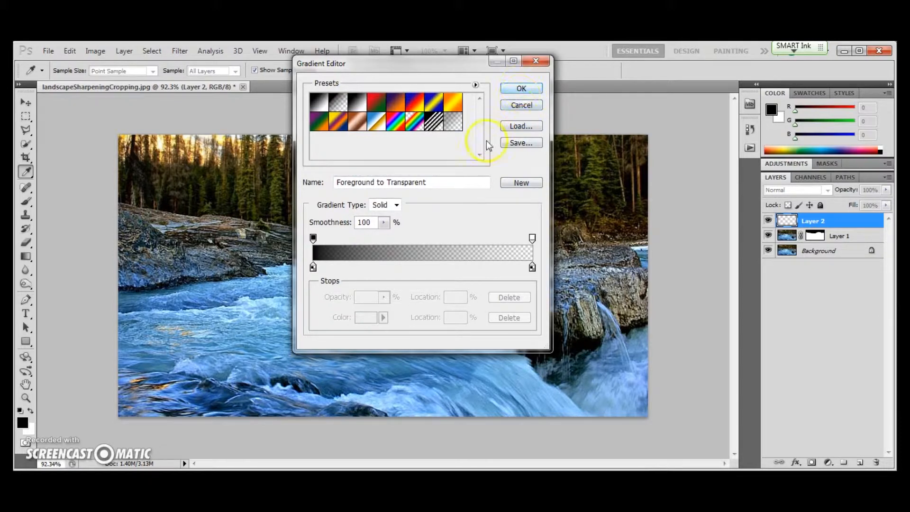
click(520, 88)
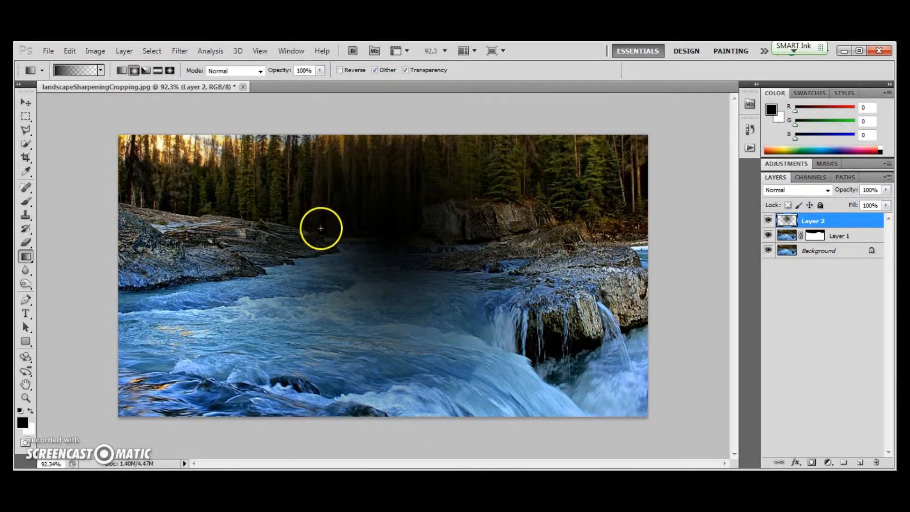
mouse_move(416, 245)
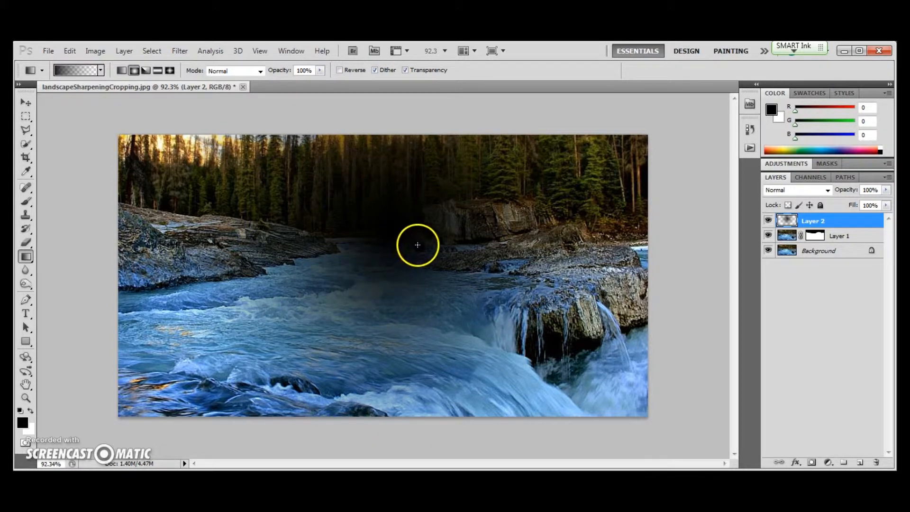
mouse_move(487, 383)
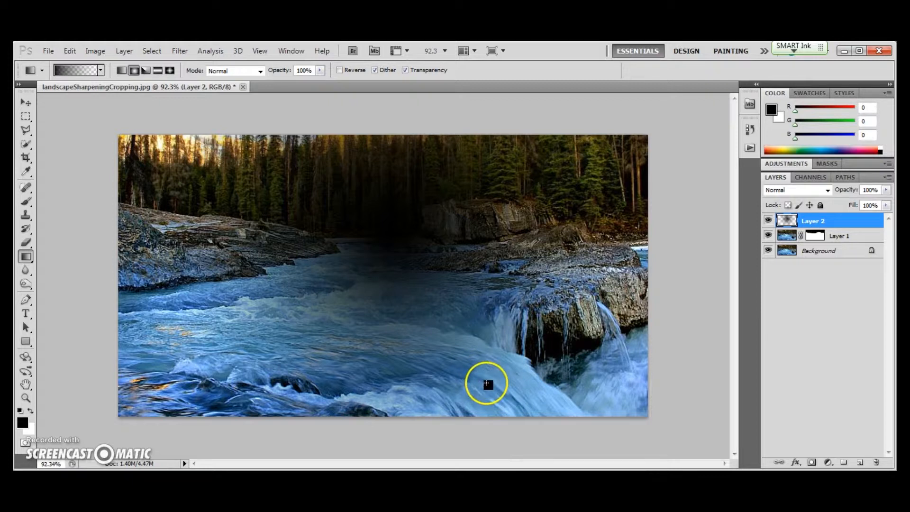
mouse_move(594, 152)
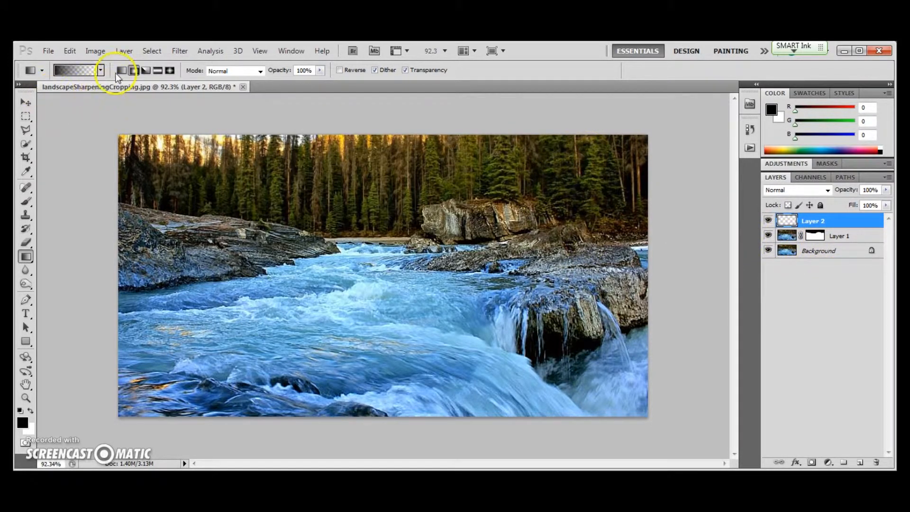
Reopen the gradient settings and confirm the reversed transparent-to-black gradient
click(75, 70)
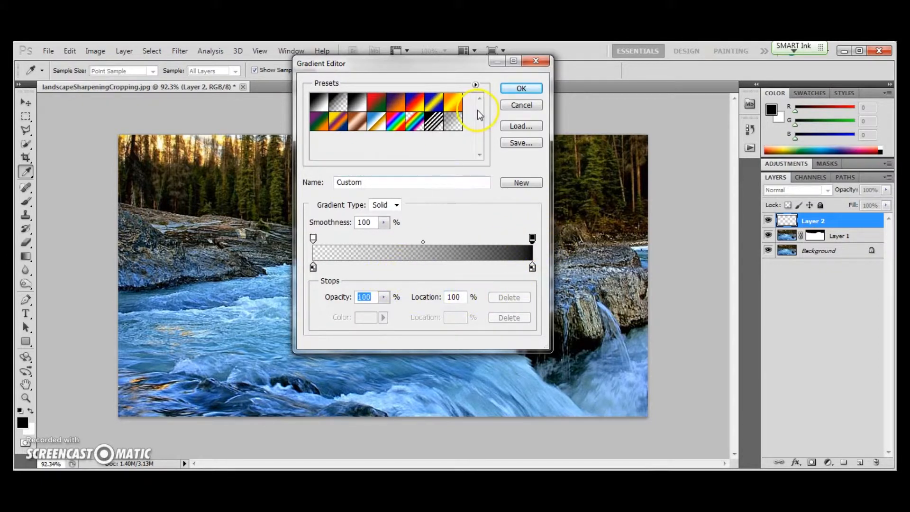
click(520, 88)
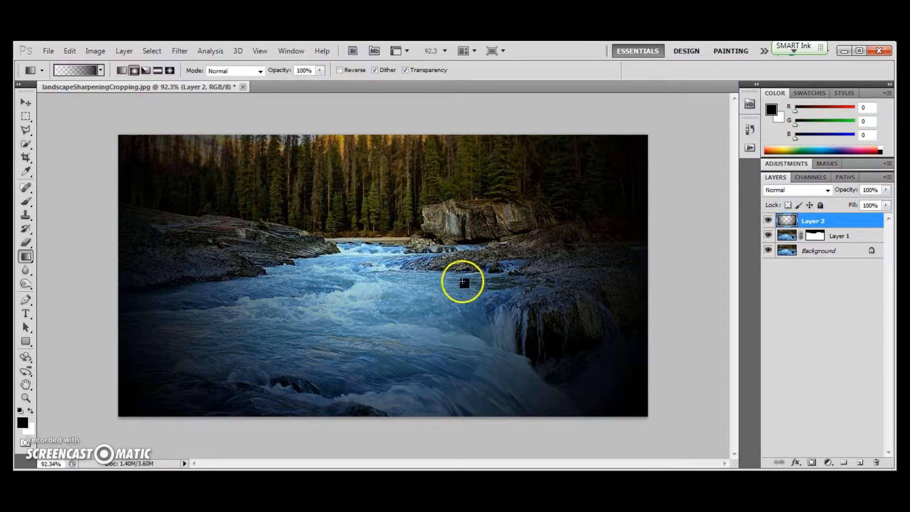
mouse_move(426, 303)
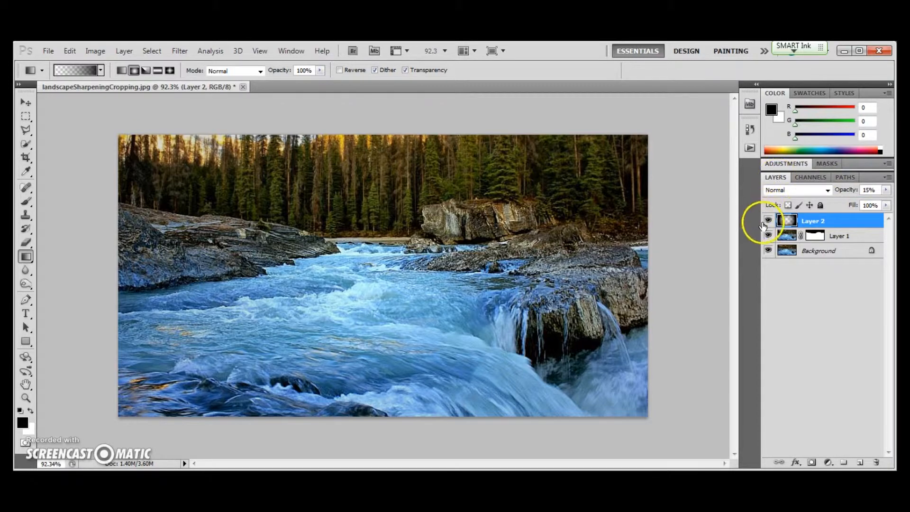
Hide and show the vignette layer to compare, then lower its opacity to 16%
click(767, 235)
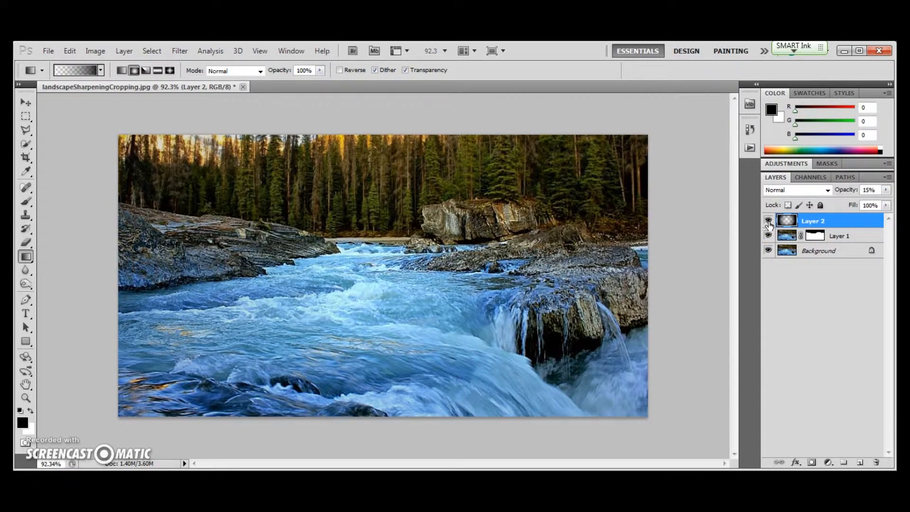
click(768, 221)
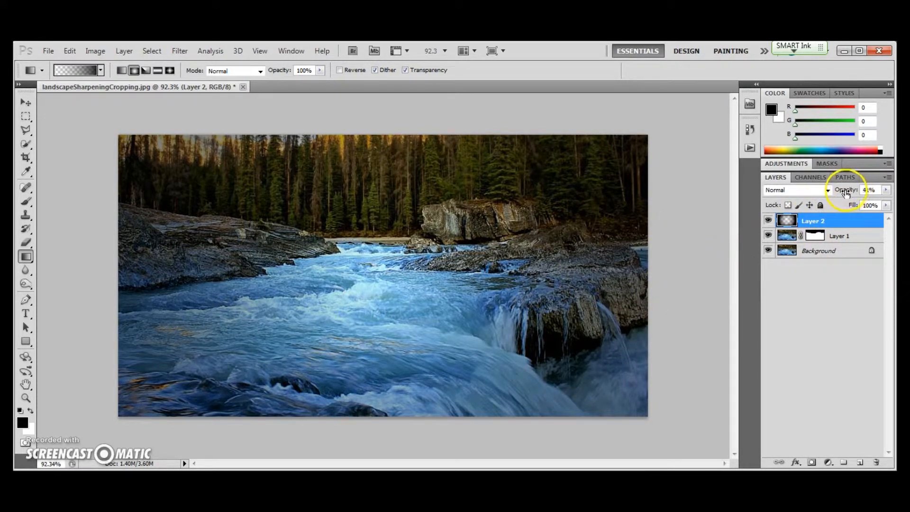
drag(848, 190, 865, 190)
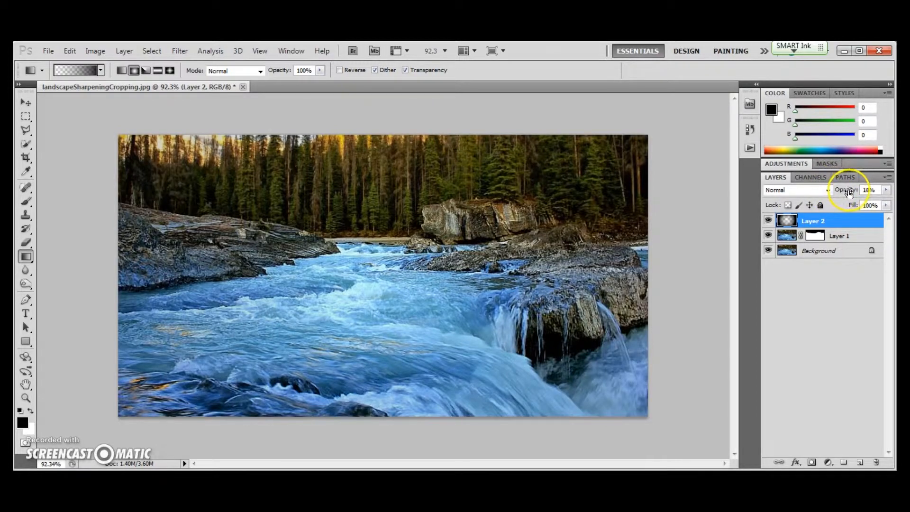
click(849, 192)
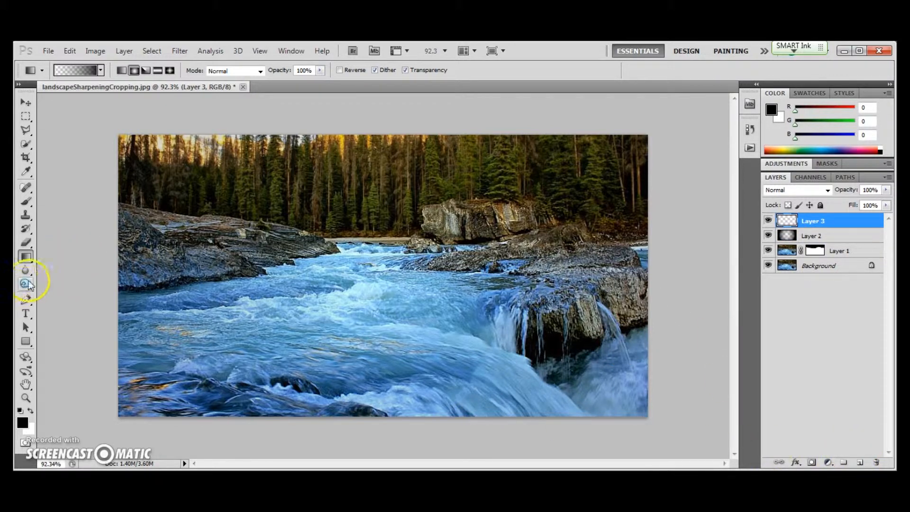
Select the Foreground to Transparent gradient in the Gradient Editor
click(27, 256)
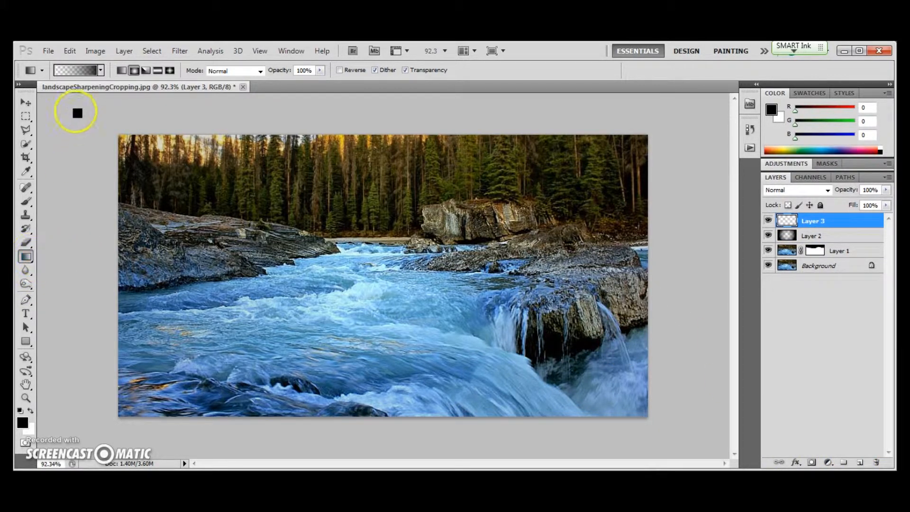
click(74, 70)
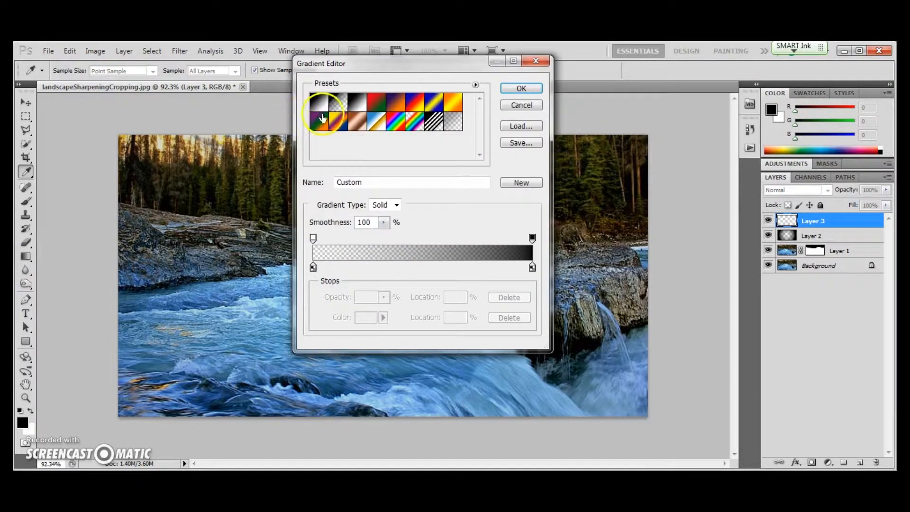
click(320, 103)
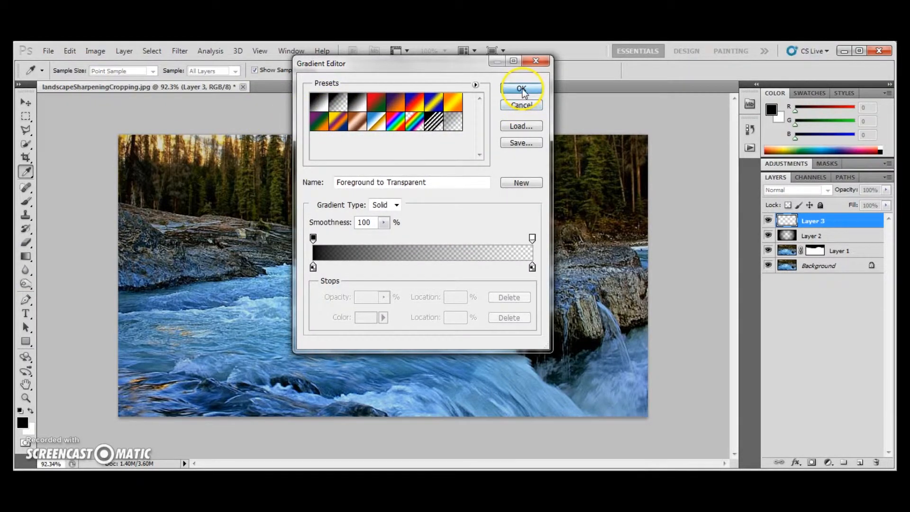
click(521, 88)
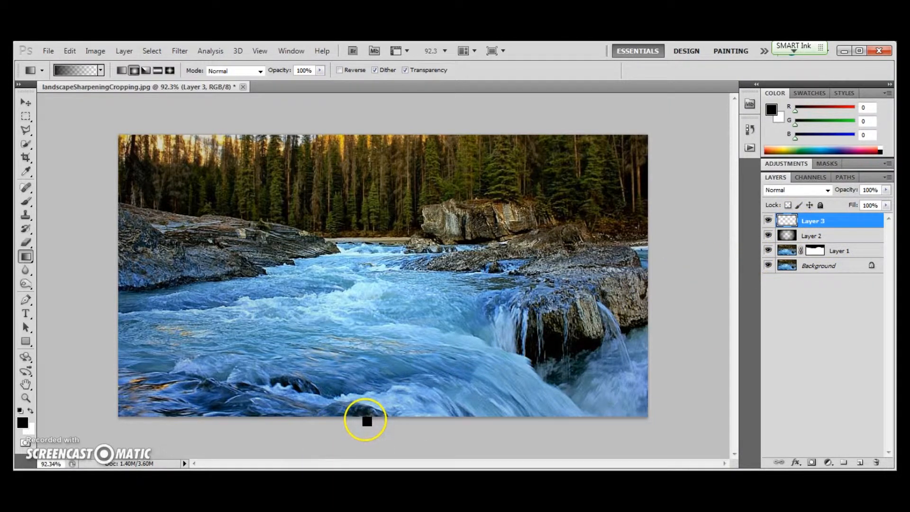
Drag a linear gradient upward from the photo's bottom edge, redoing it until it darkens properly
drag(365, 421, 375, 276)
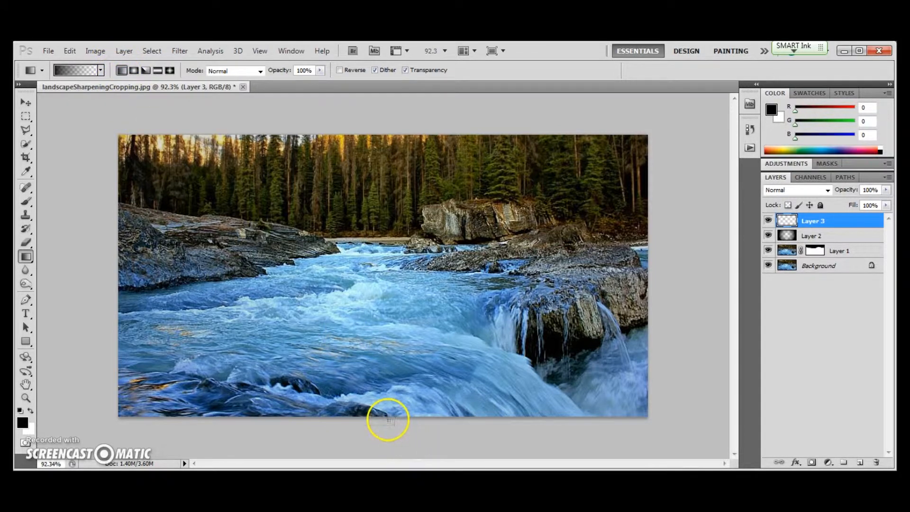
drag(387, 418, 398, 271)
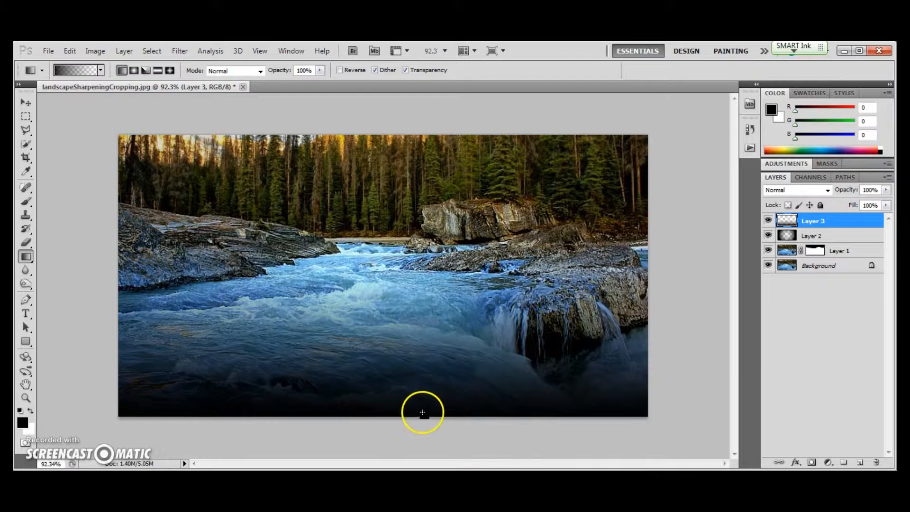
drag(423, 412, 398, 244)
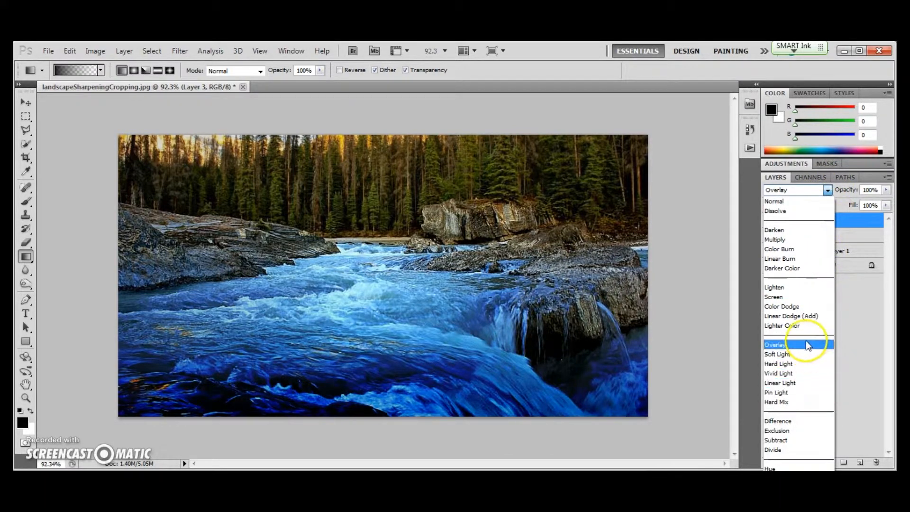
Switch Layer 3 to Soft Light, reduce opacity to 36%, toggling visibility to compare
click(781, 354)
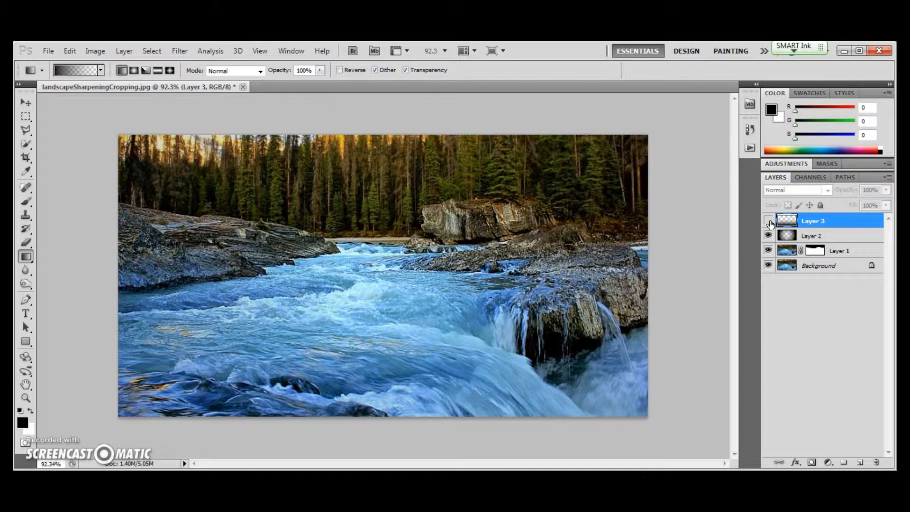
click(795, 190)
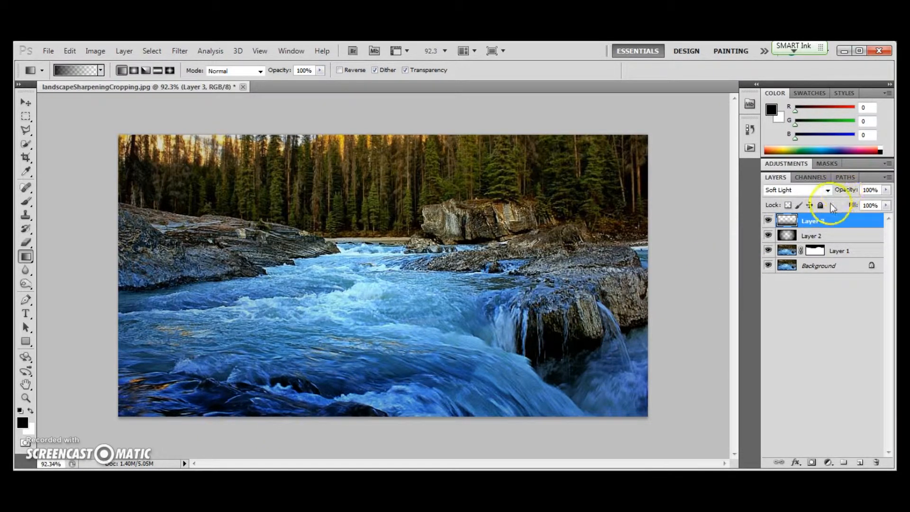
click(885, 190)
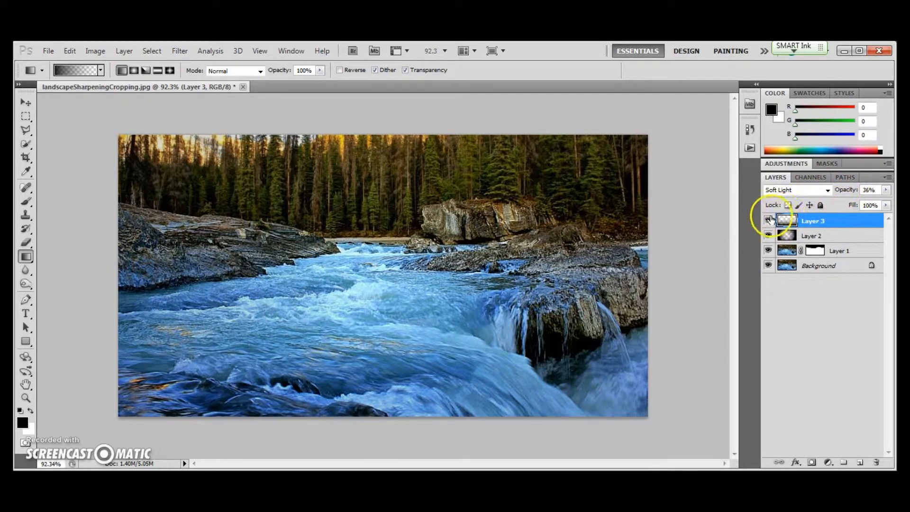
click(768, 220)
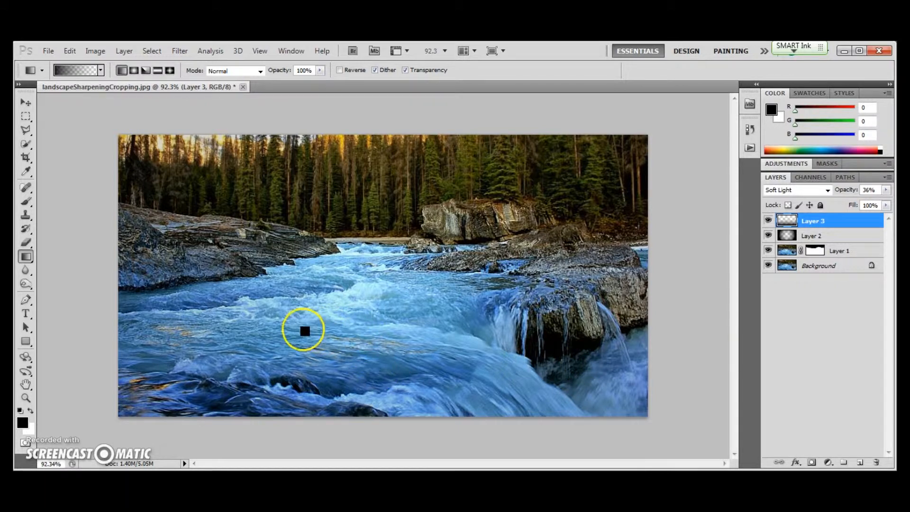
mouse_move(137, 402)
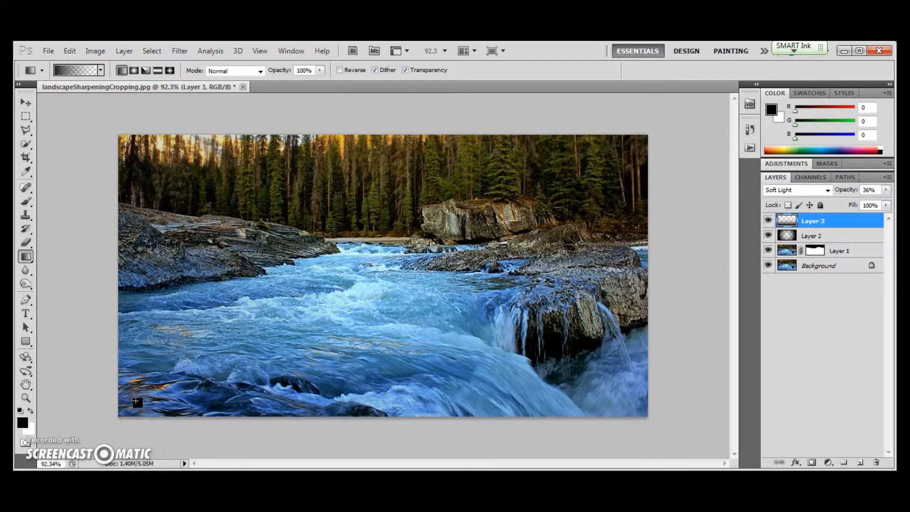